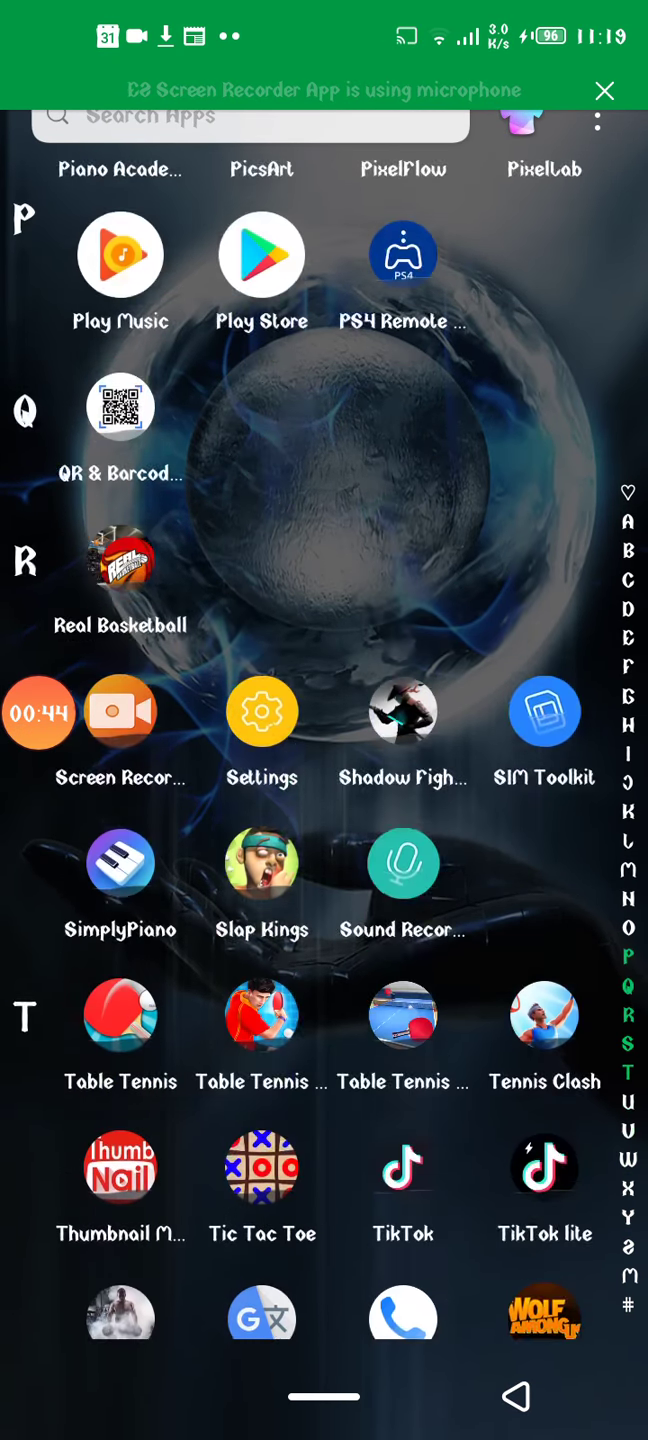
# Scroll the app drawer down to reach UC Browser
pyautogui.scroll(-3)
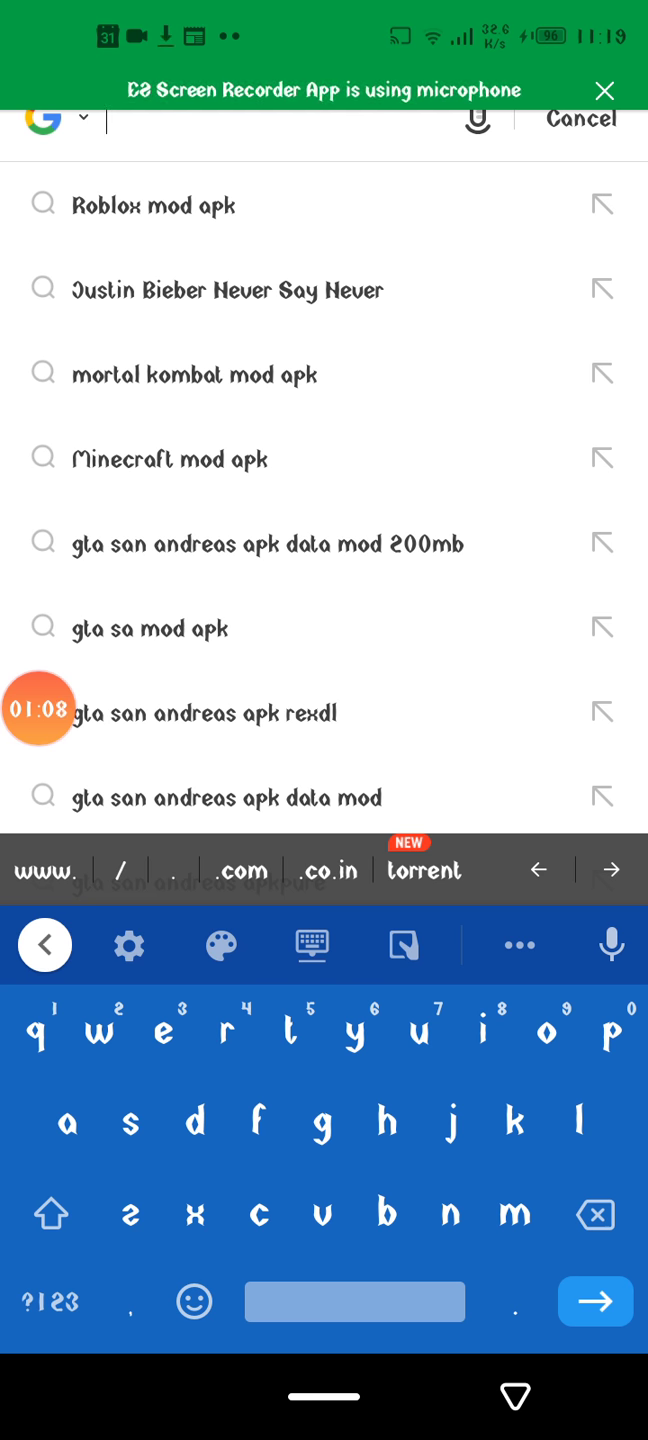
# Search Google for 'Roblox mod apk' and scroll to the ReXdl.com Roblox 2.431.404520 result
pyautogui.click(154, 204)
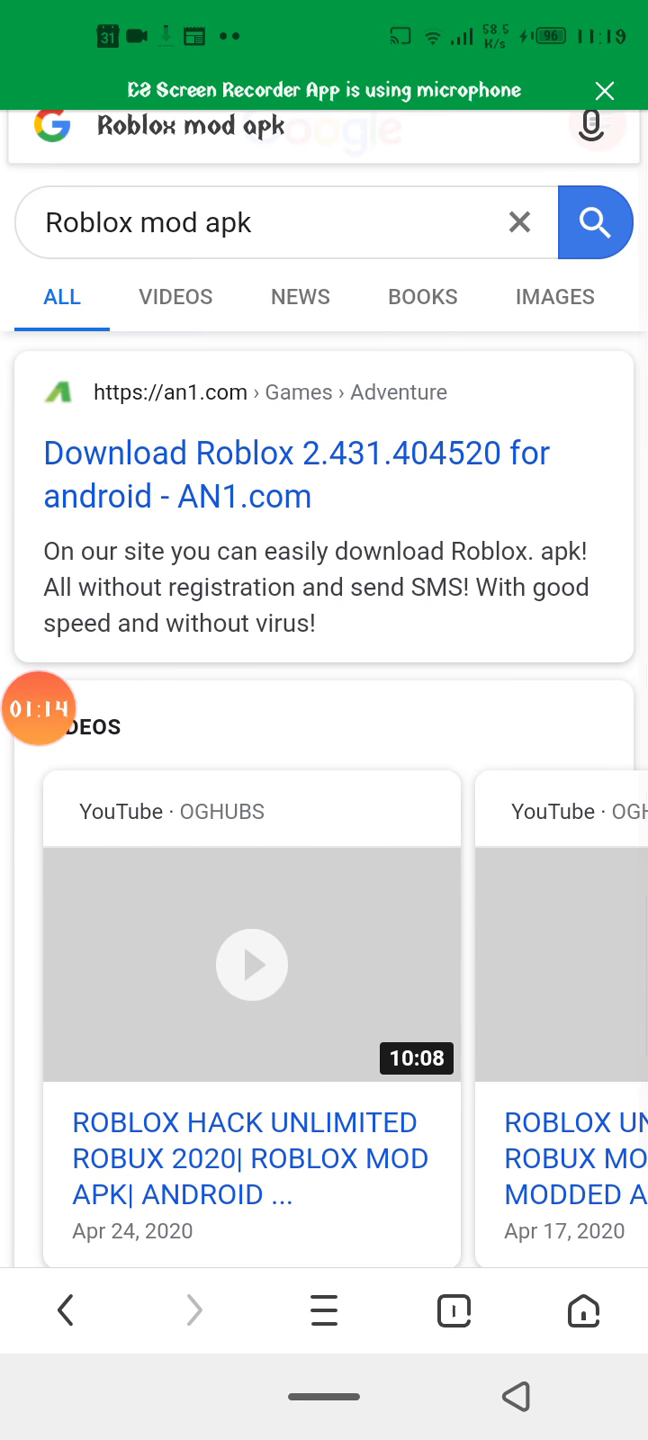
pyautogui.scroll(-3)
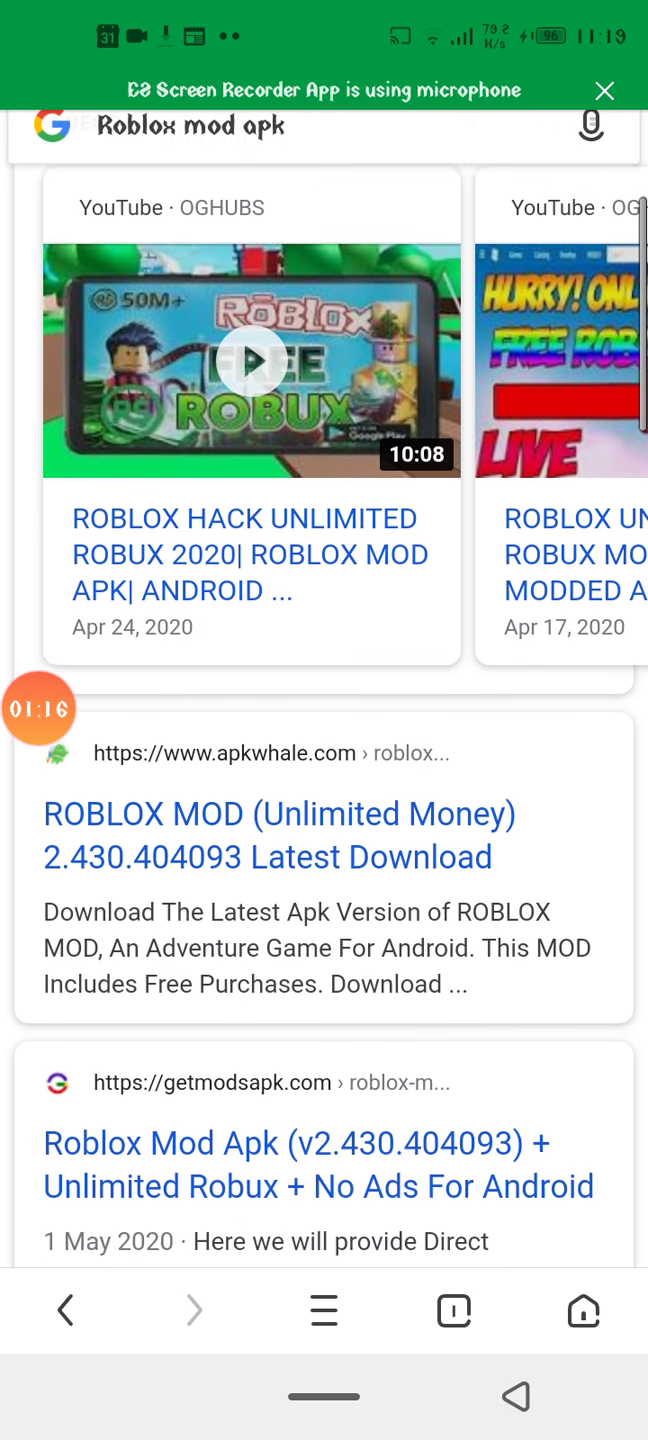
pyautogui.scroll(-3)
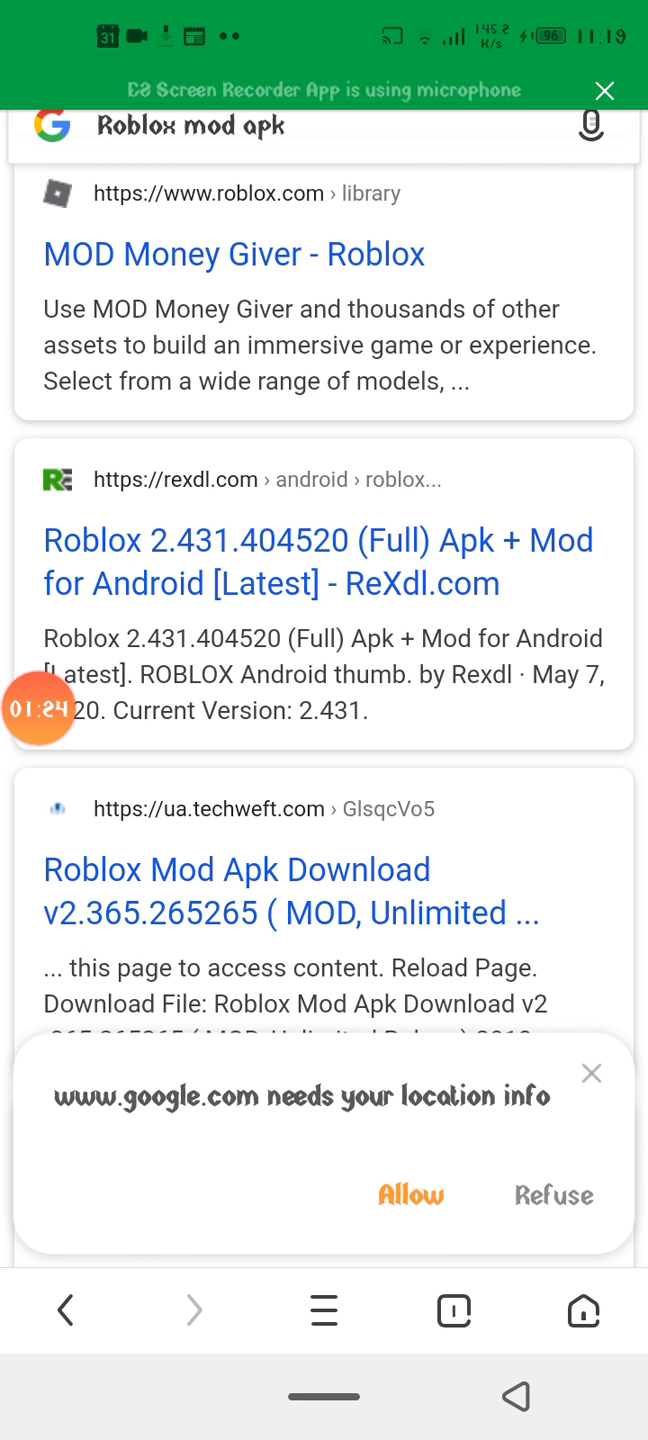
pyautogui.scroll(-3)
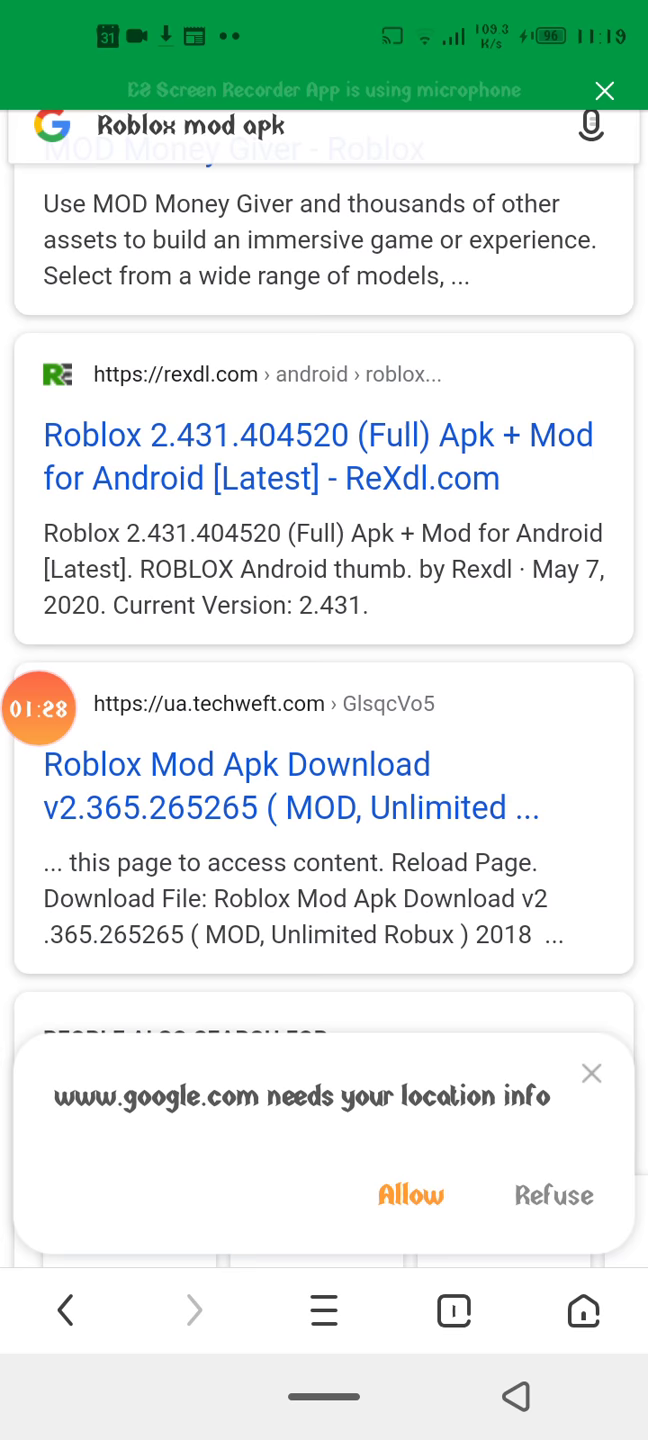
# Open the ReXdl Roblox mod page and go to its download page for v2.431.404520
pyautogui.click(316, 434)
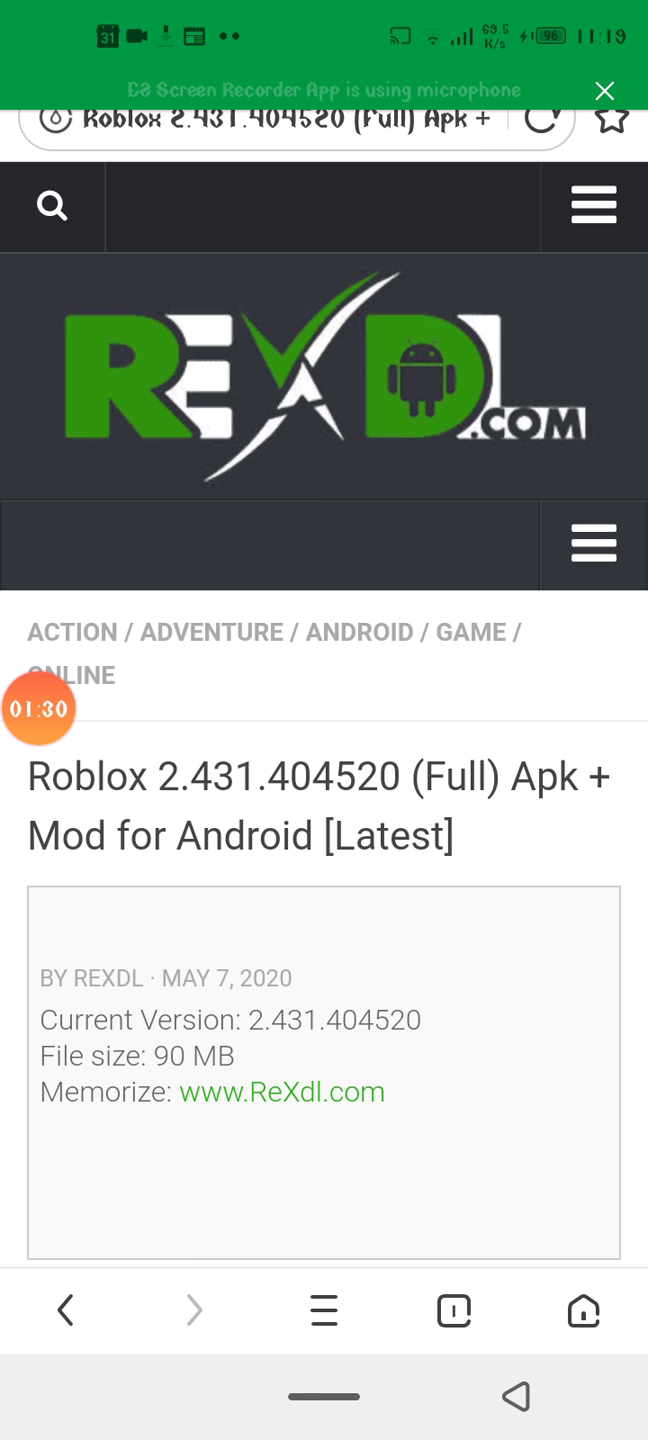
pyautogui.scroll(-3)
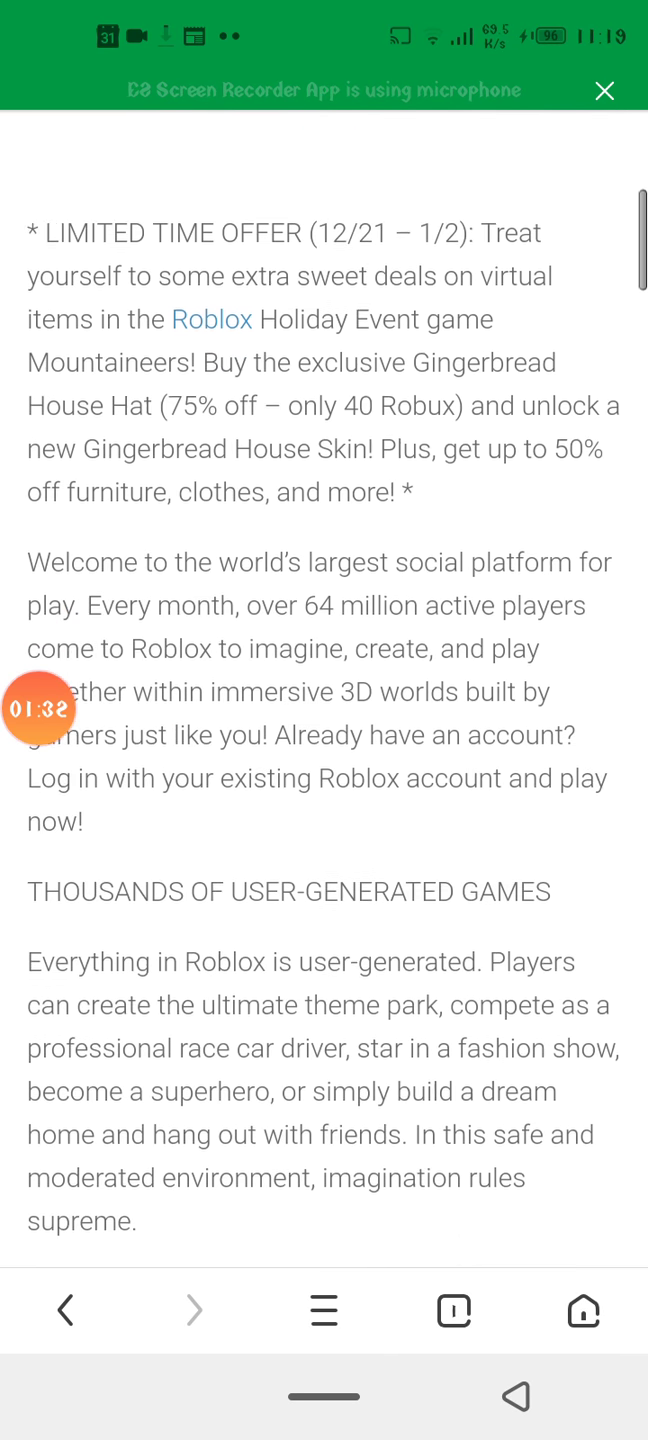
pyautogui.scroll(-3)
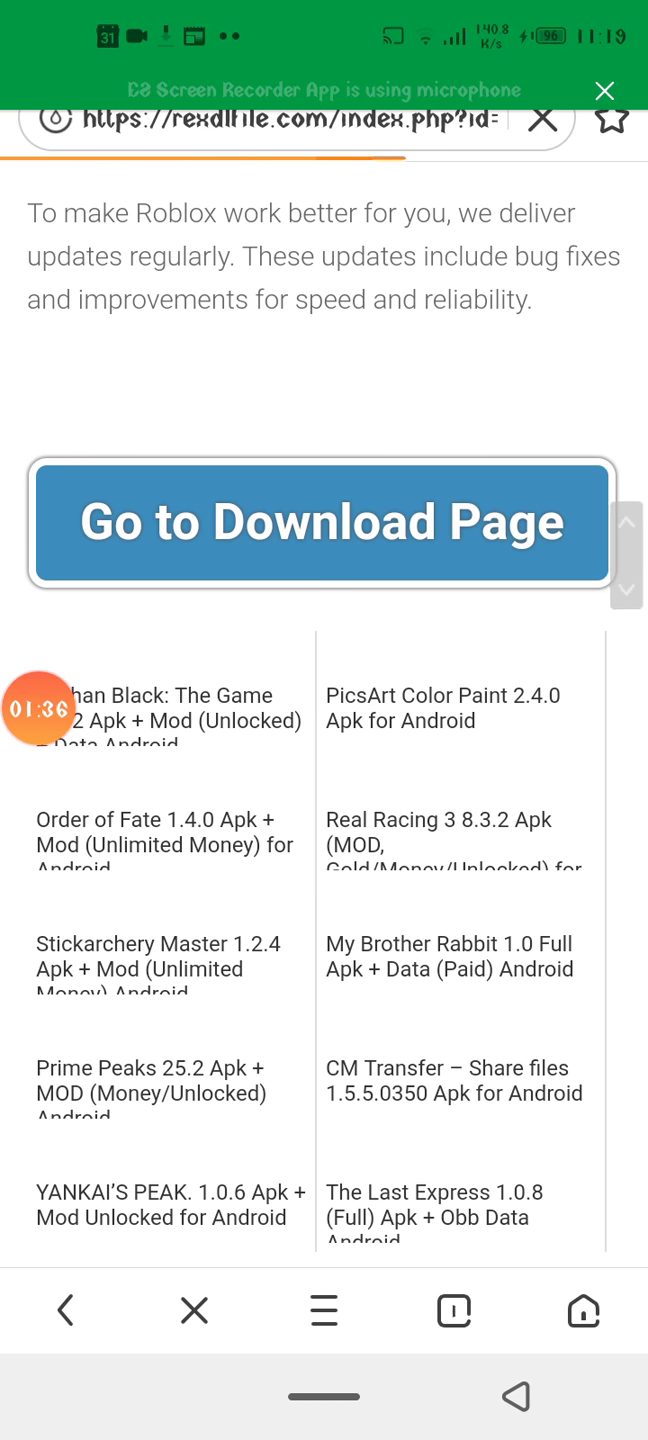
pyautogui.scroll(-3)
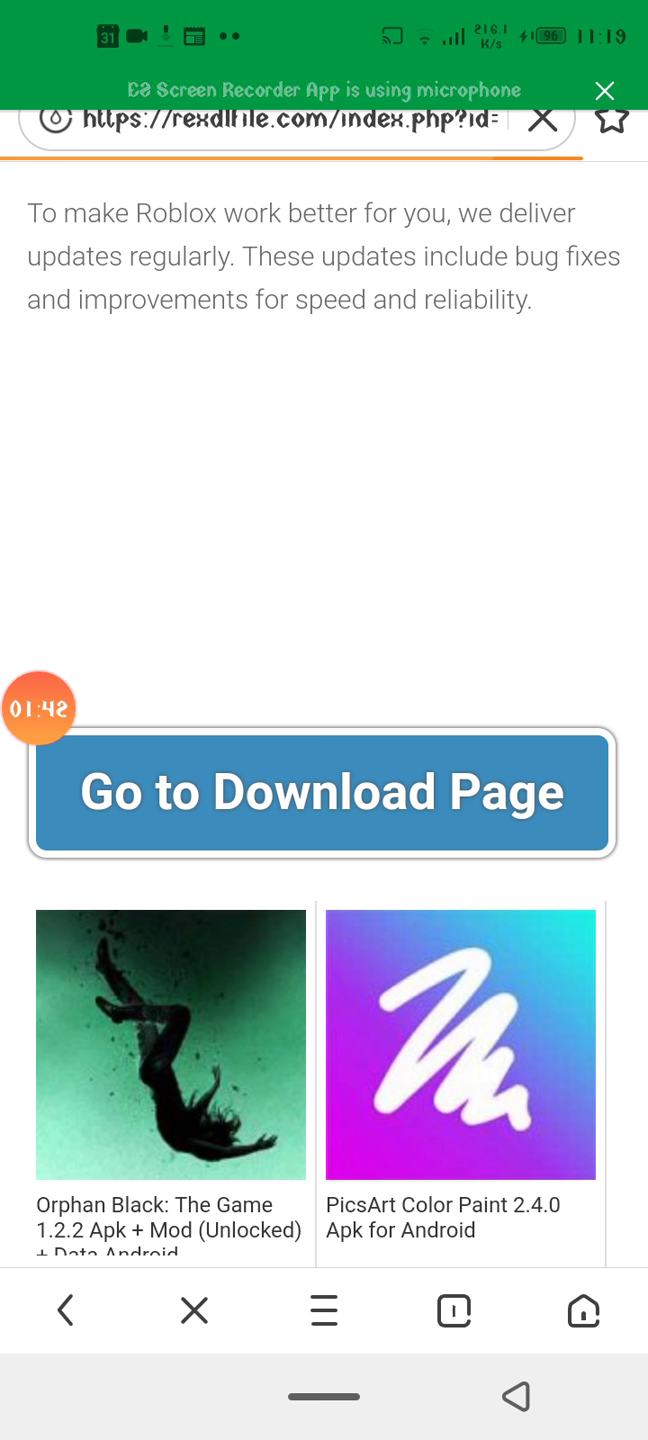
pyautogui.click(324, 792)
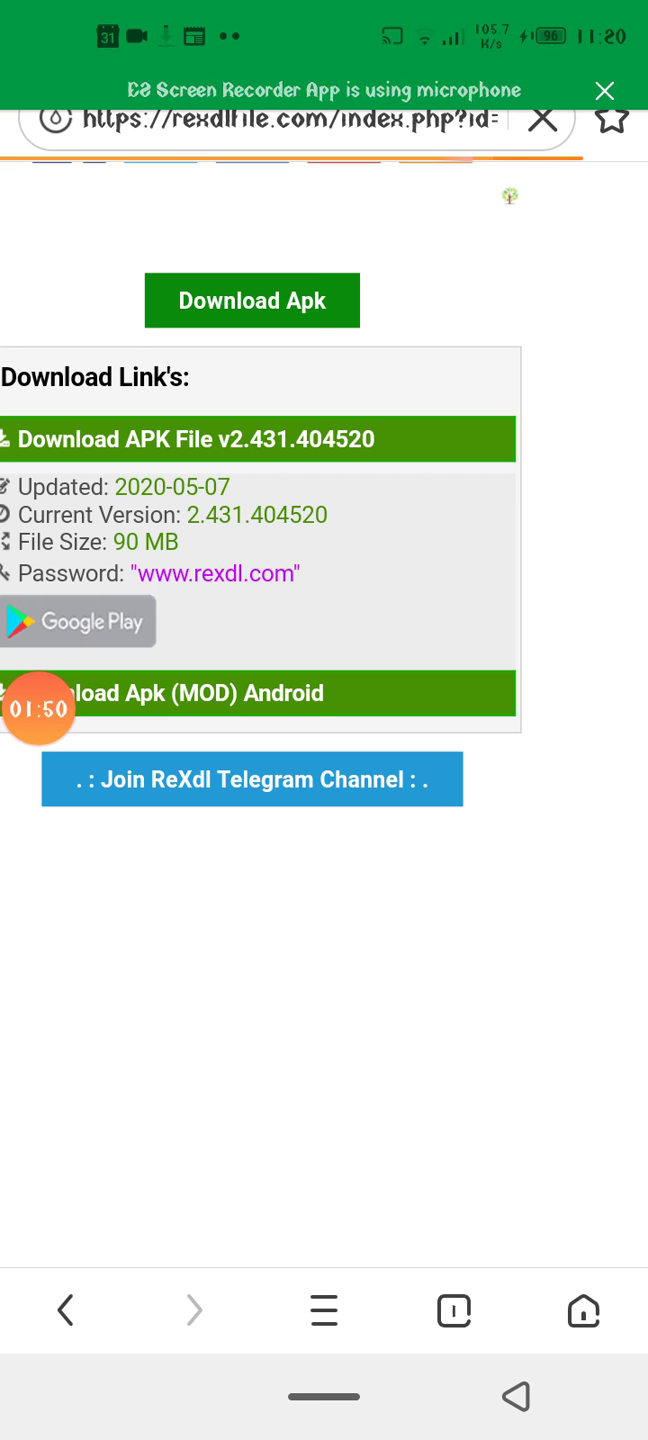
# Download the Roblox APK v2.431.404520 and open the finished download for installation
pyautogui.click(260, 440)
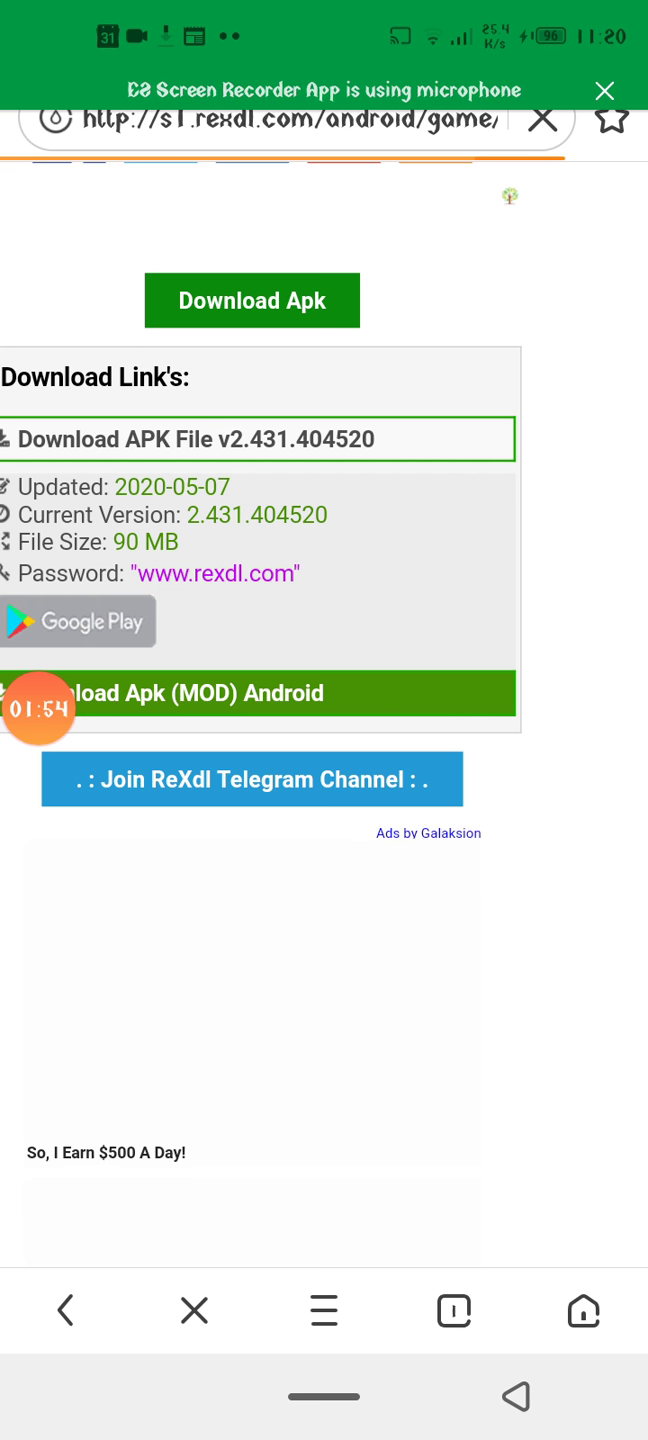
pyautogui.click(258, 440)
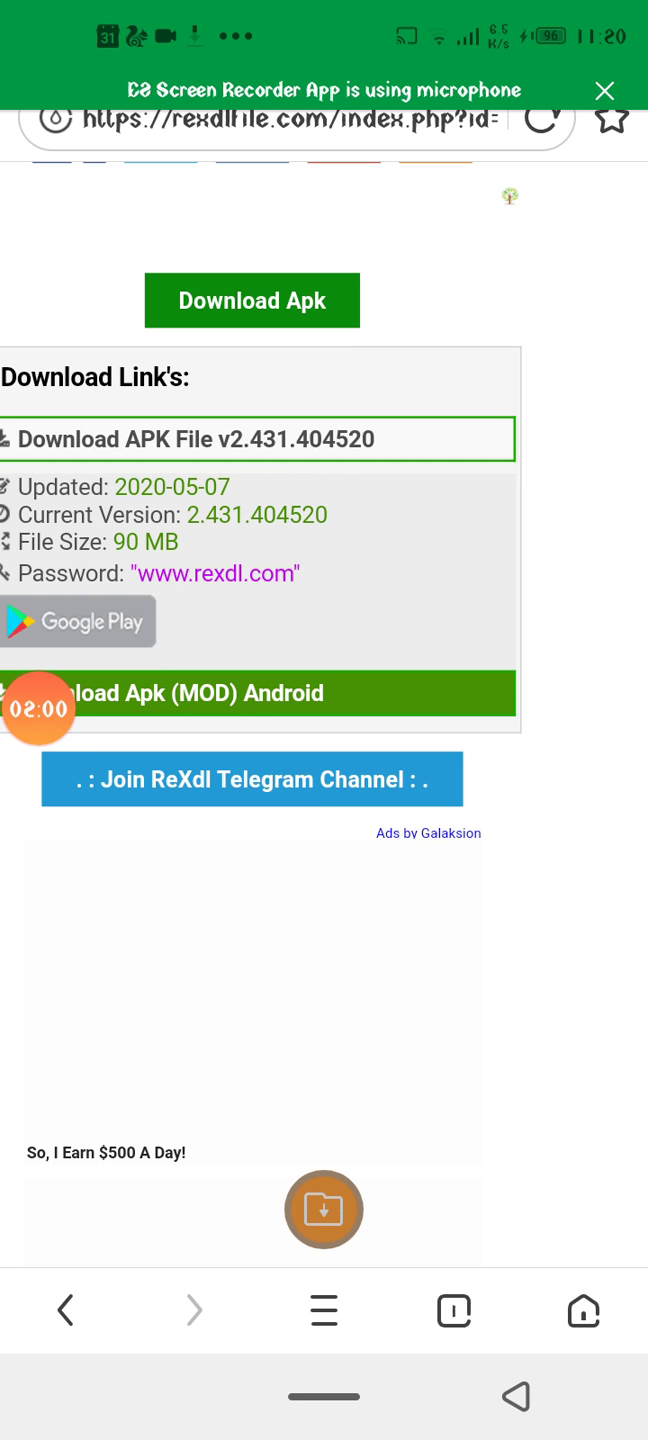
pyautogui.click(324, 1208)
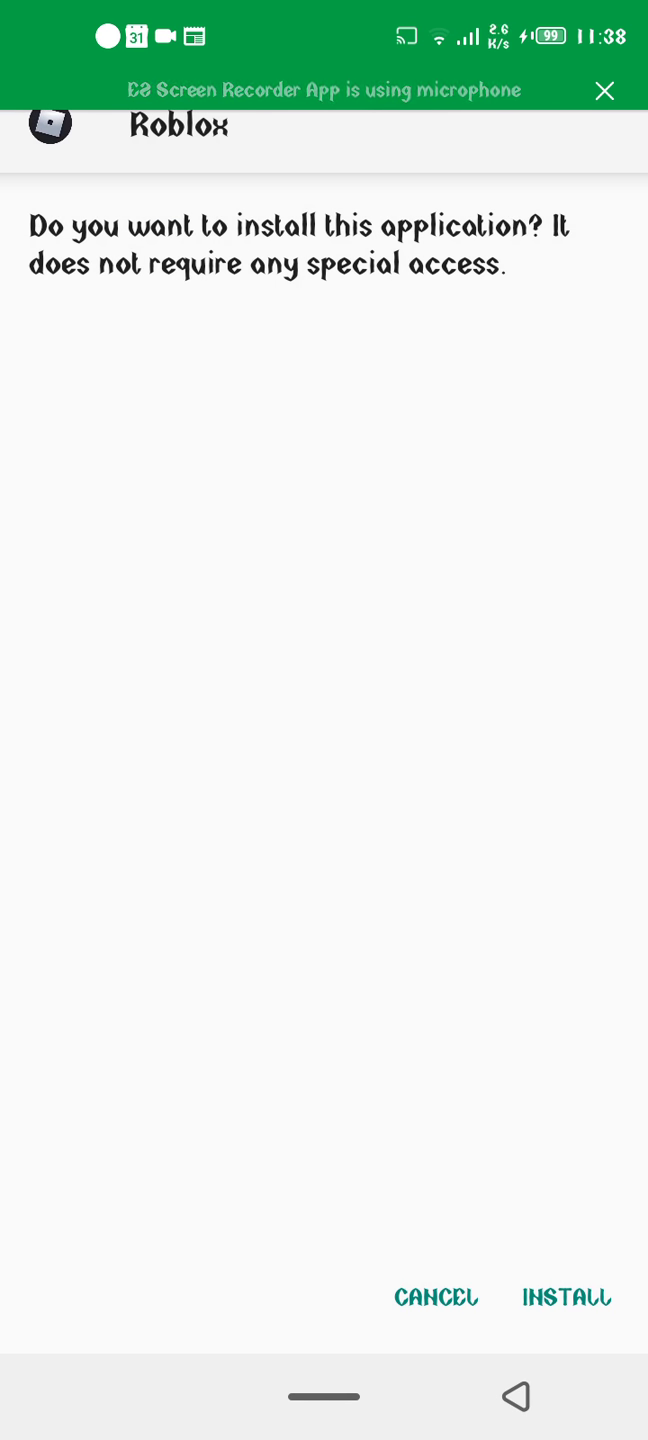
# Install Roblox from the APK and launch it once installed
pyautogui.click(566, 1296)
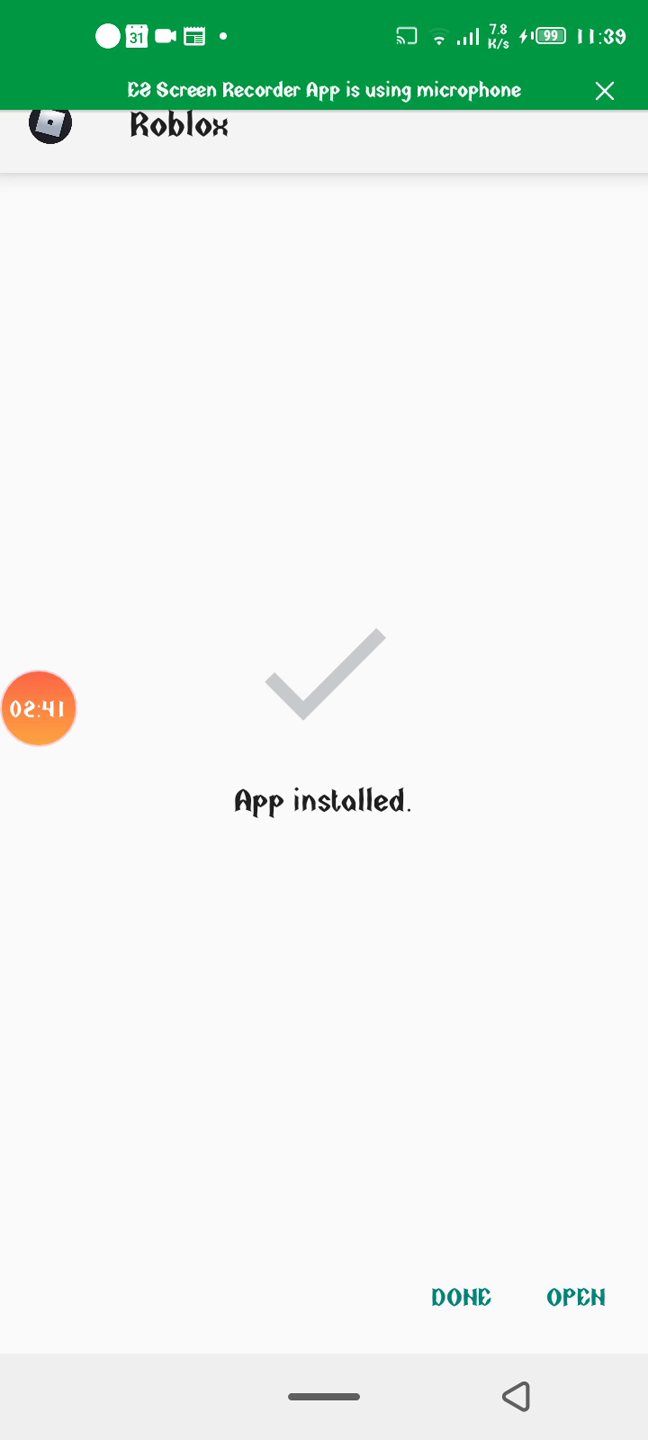
pyautogui.click(576, 1296)
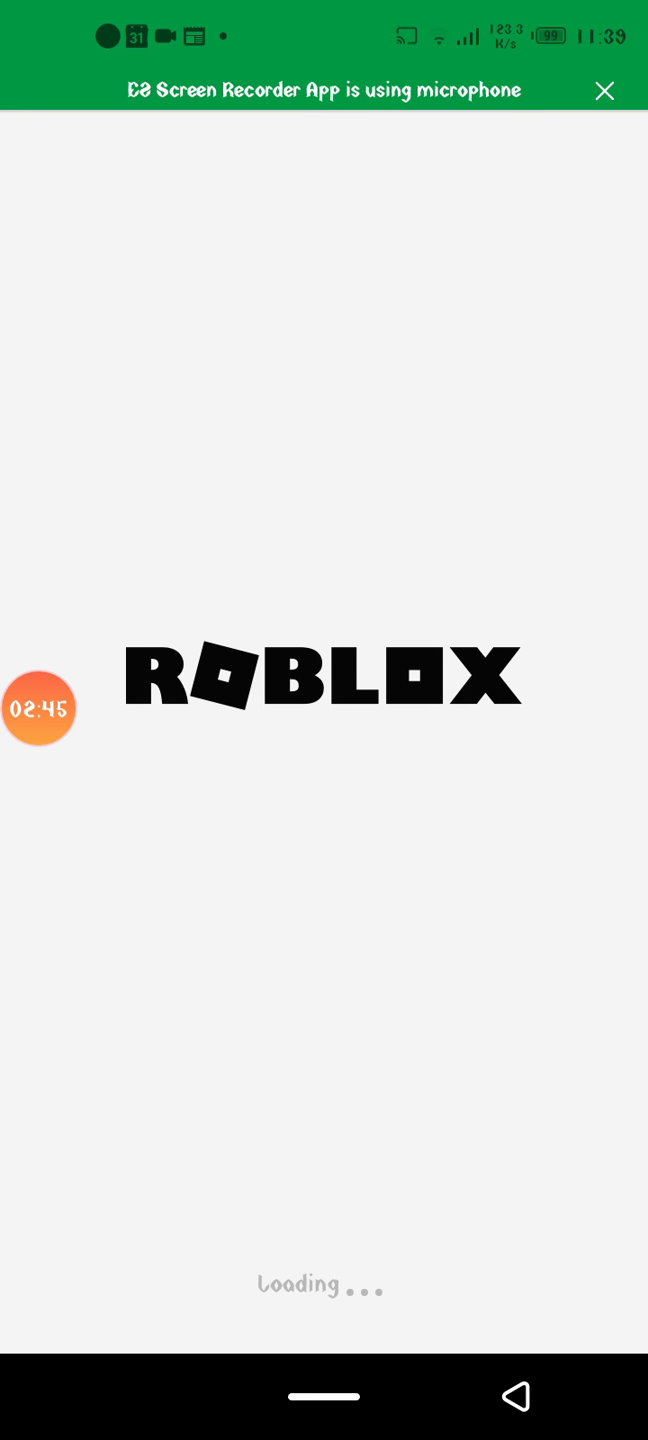
# Let Roblox load and scroll through the Home screen's Friends and Recommended sections
pyautogui.click(40, 708)
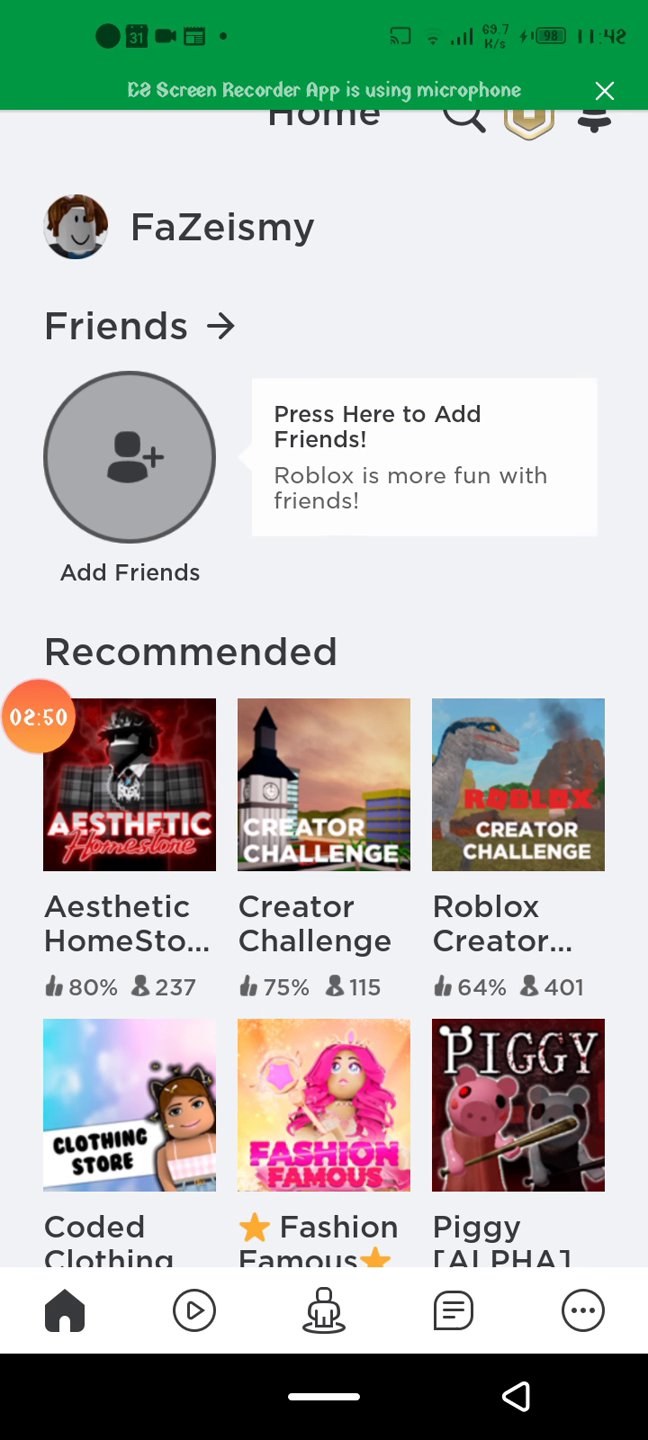
pyautogui.scroll(-3)
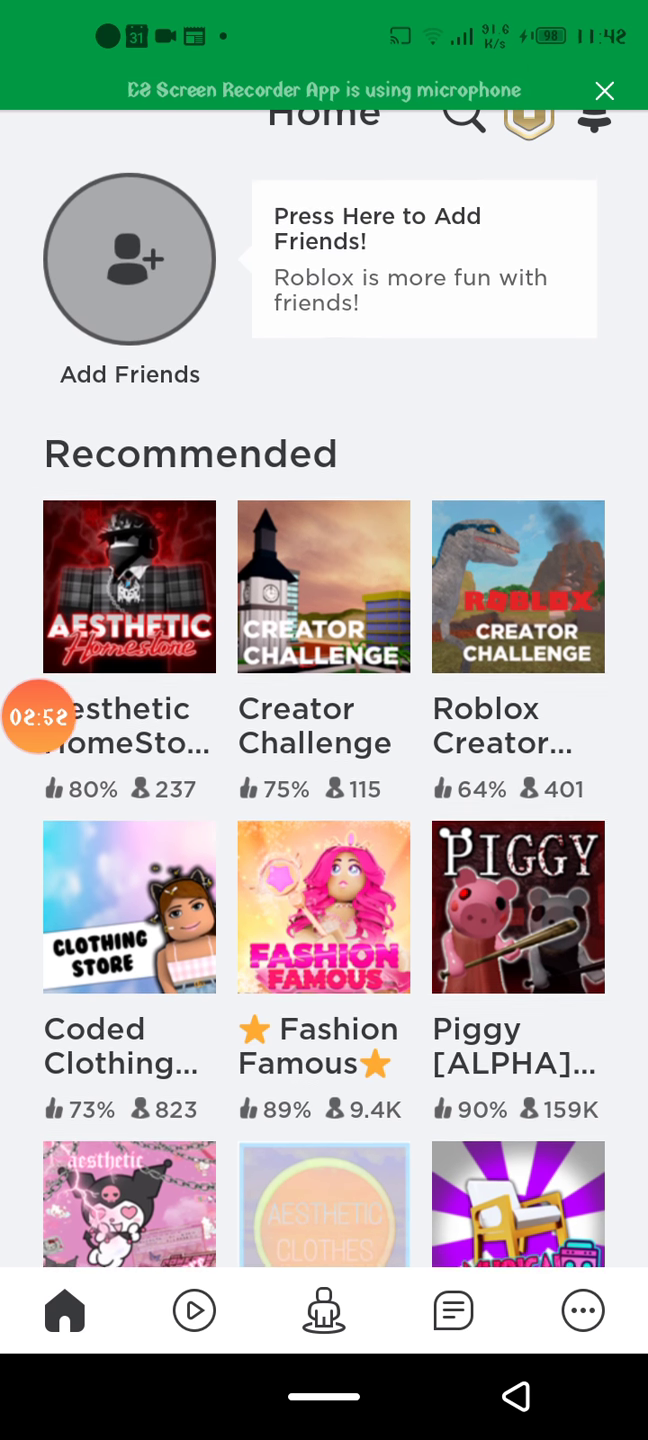
pyautogui.scroll(-3)
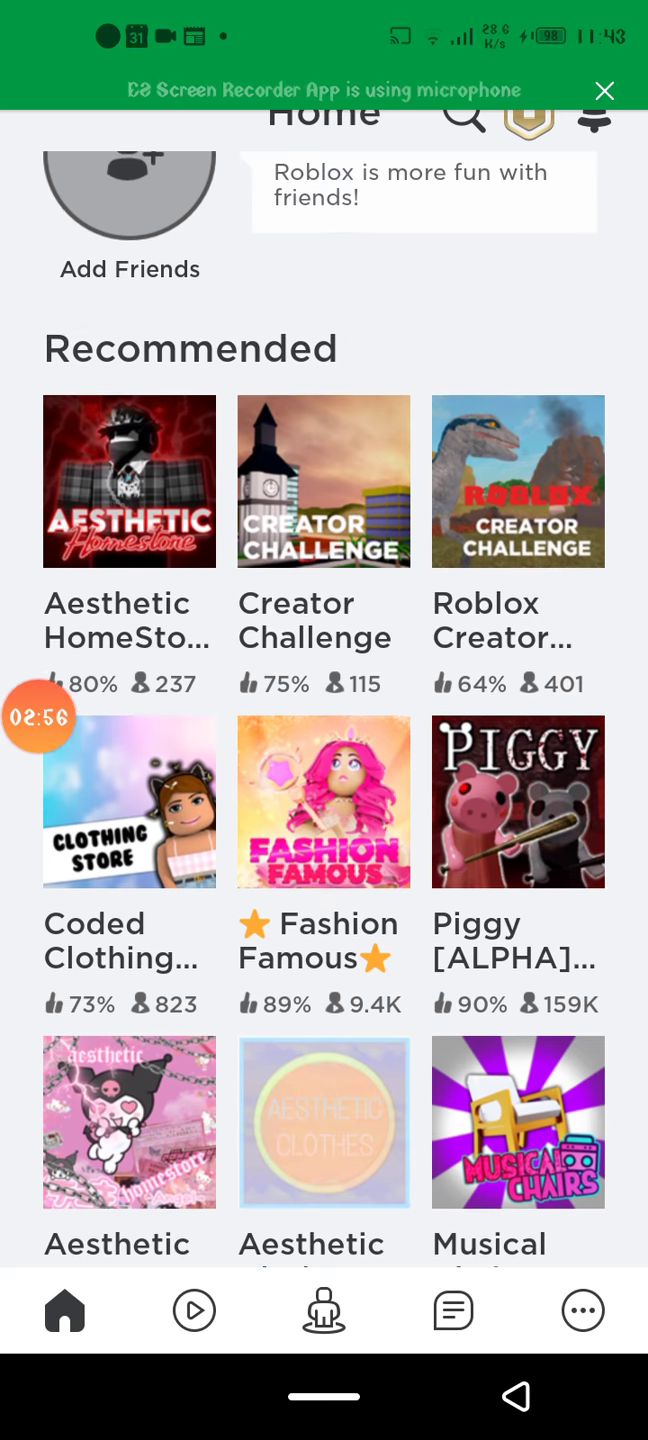
pyautogui.scroll(-3)
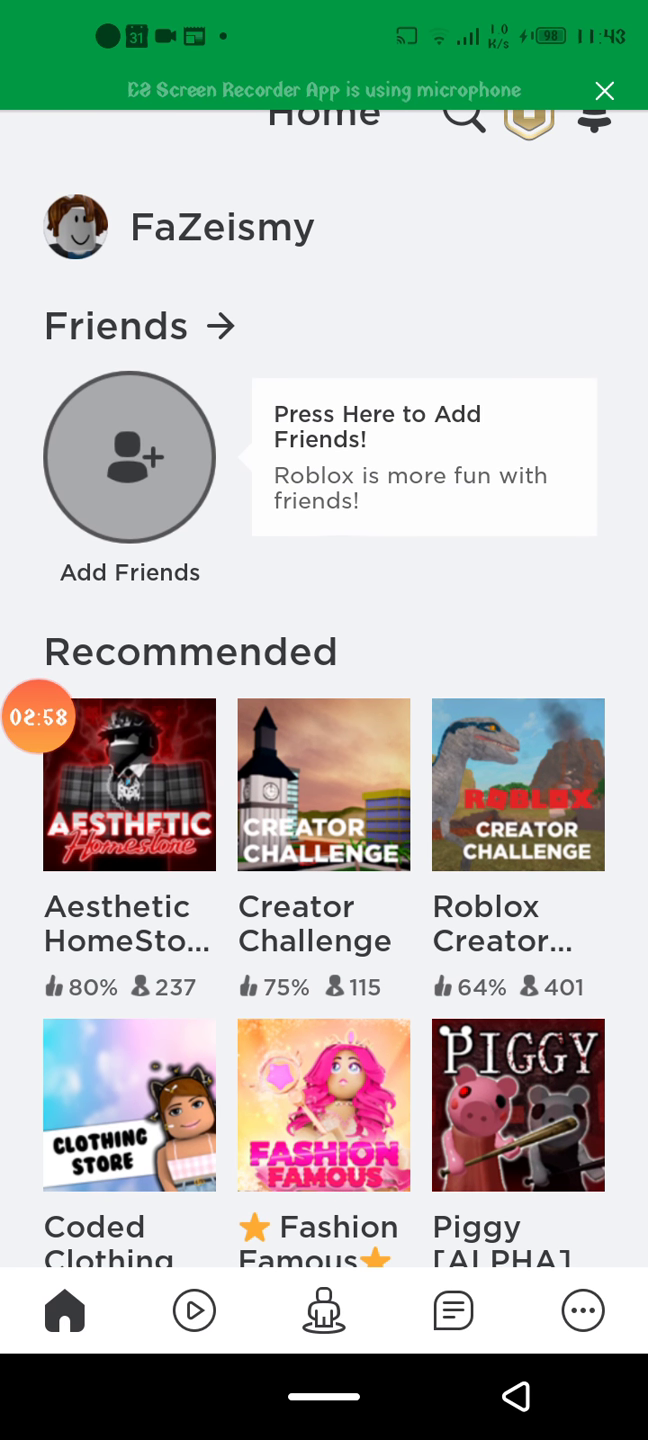